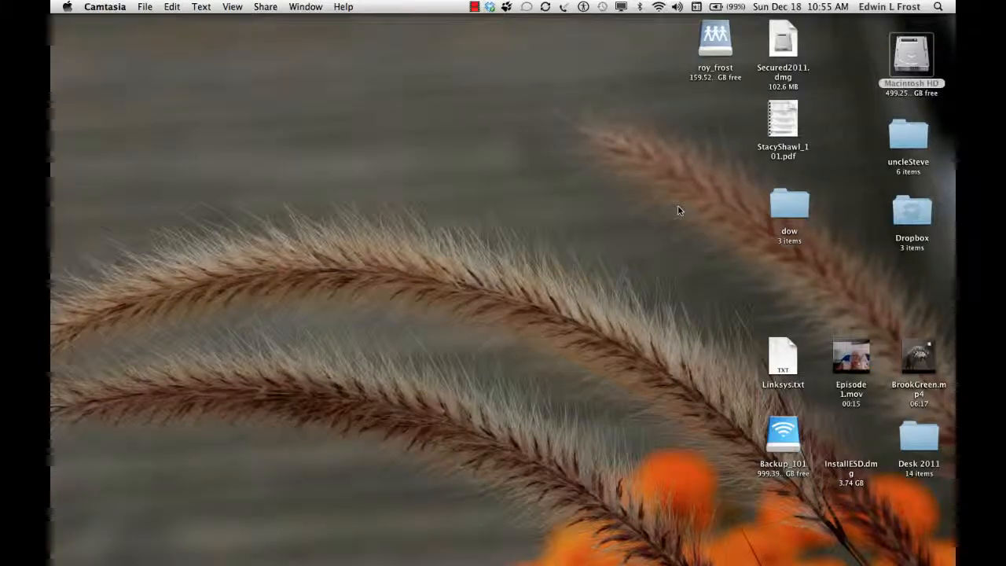
# - Browse Macintosh HD through System and Library into CoreServices, down to Wi-Fi Diagnostics.app
pyautogui.click(910, 59)
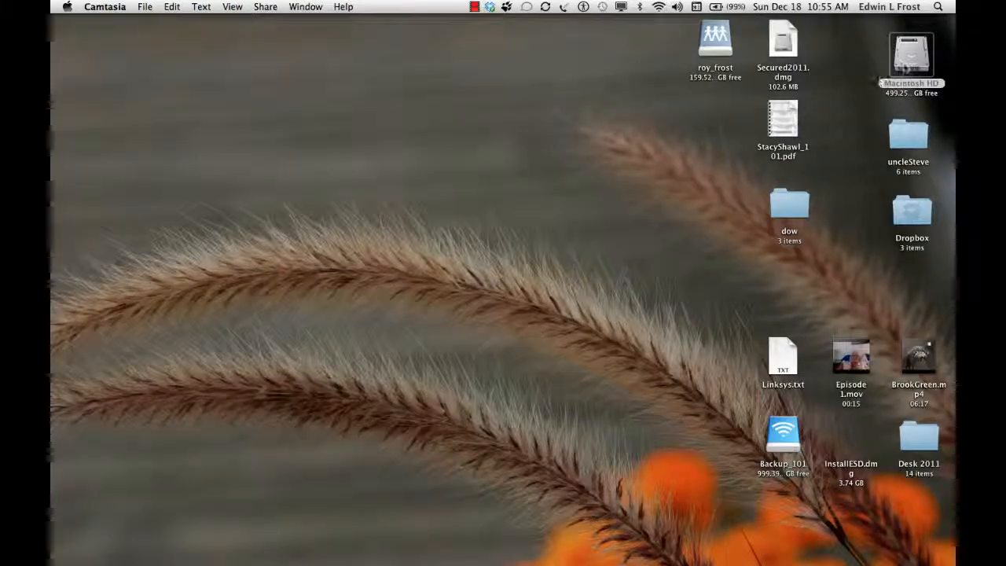
pyautogui.doubleClick(911, 59)
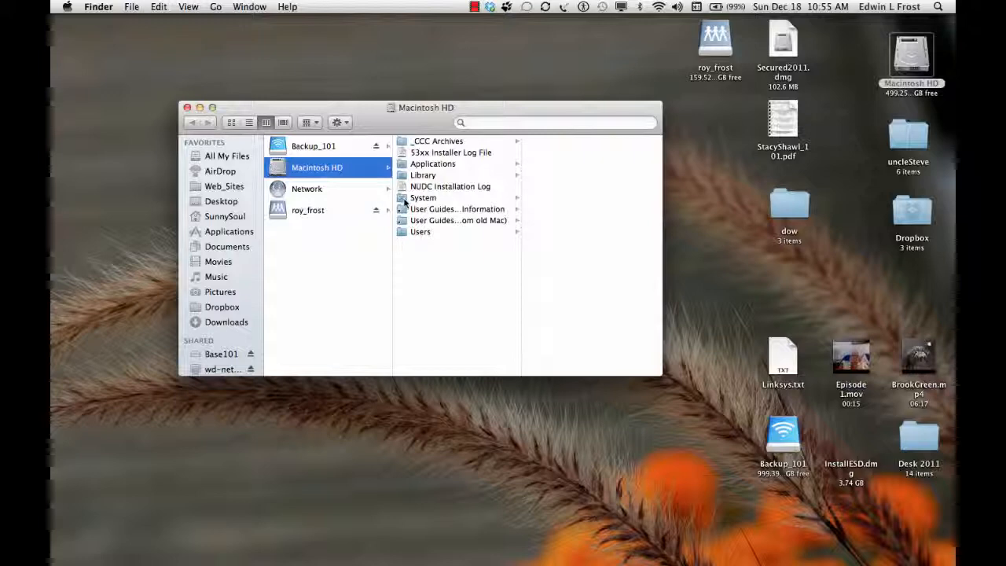
pyautogui.click(423, 197)
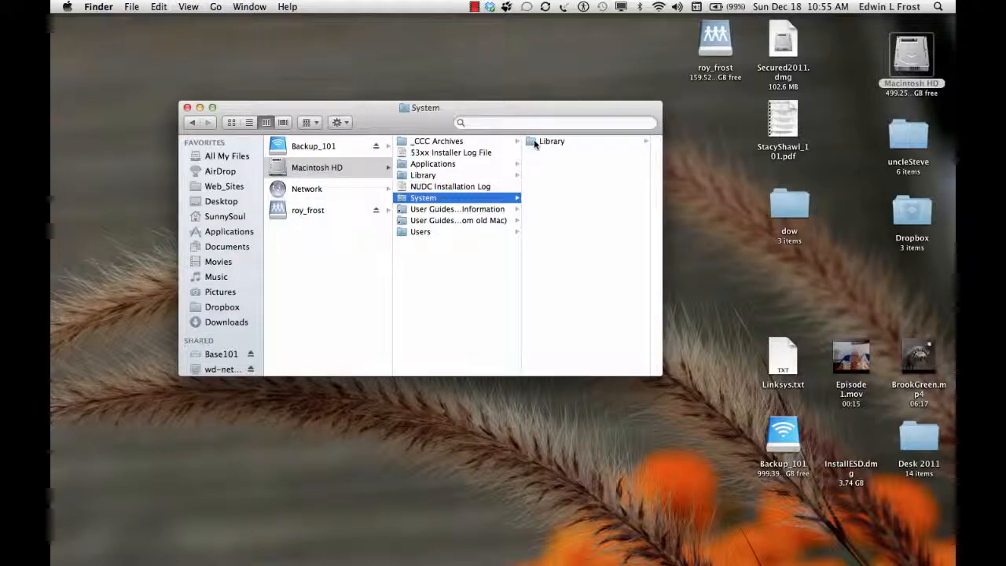
pyautogui.click(551, 140)
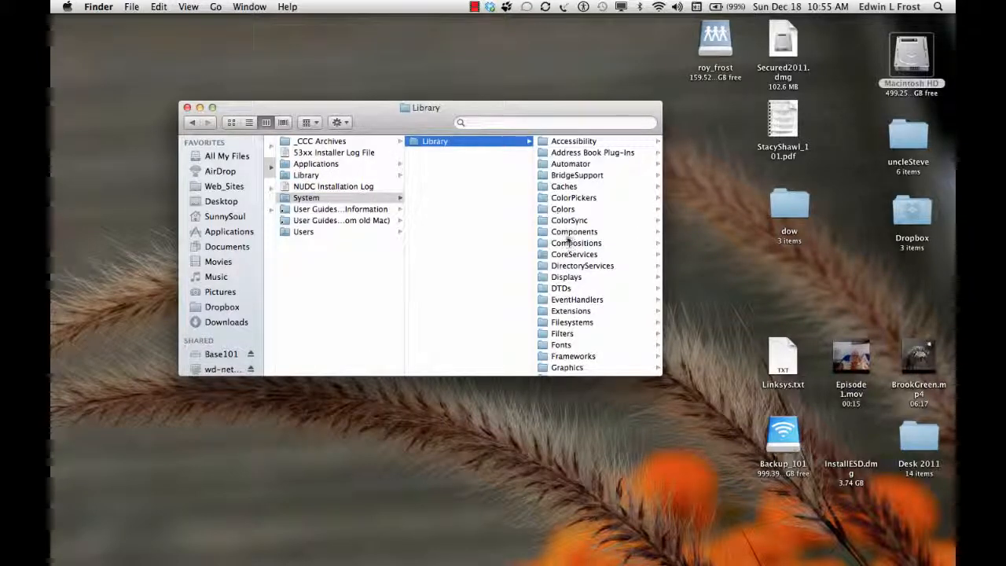
pyautogui.click(574, 253)
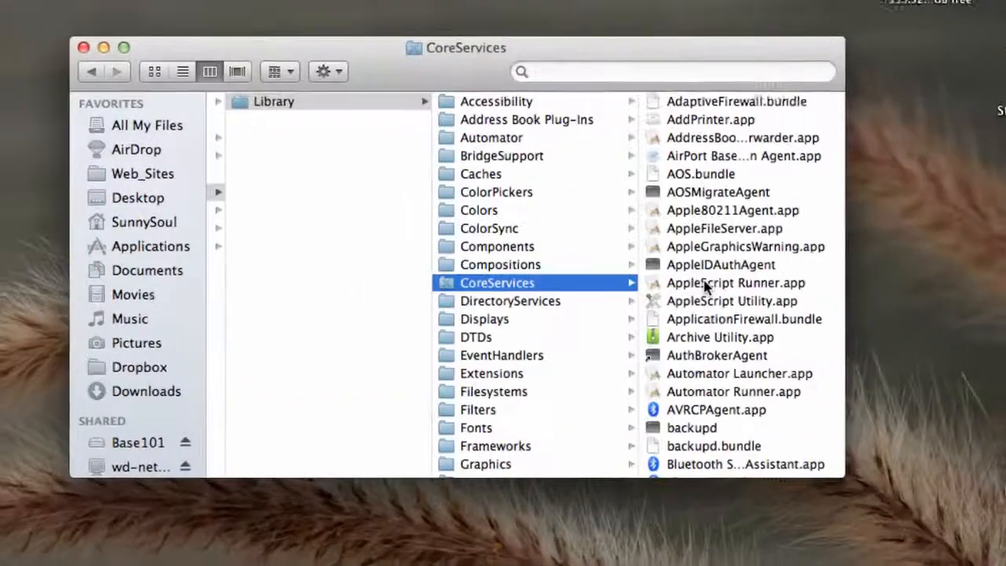
pyautogui.scroll(-3)
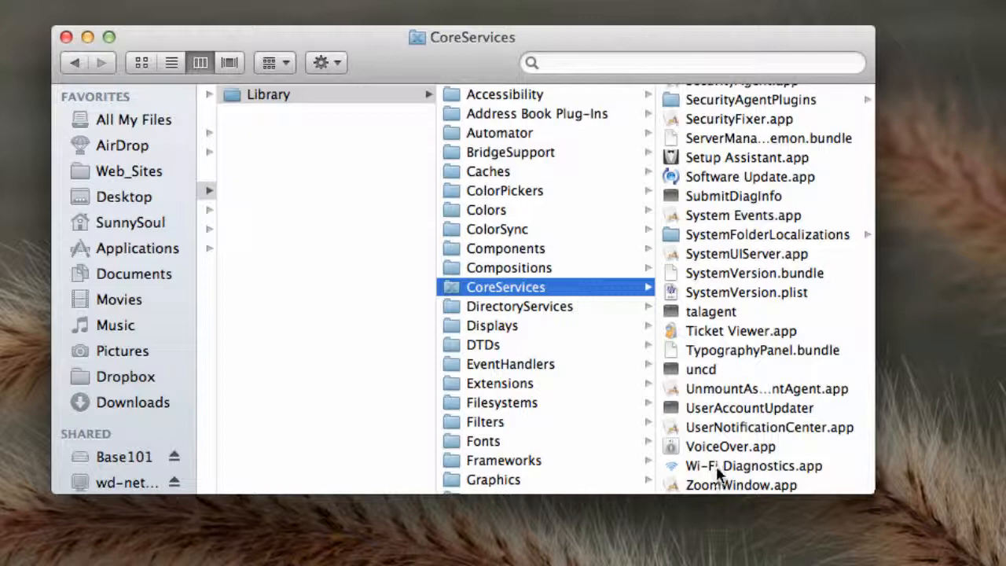
# - Select Wi-Fi Diagnostics.app and add it to the Dock
pyautogui.click(752, 465)
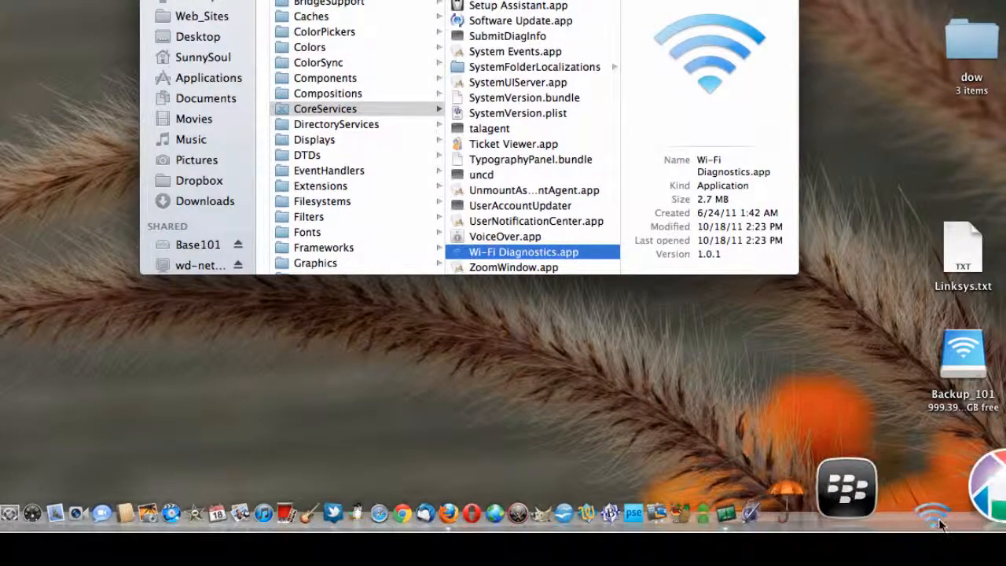
pyautogui.moveTo(924, 487)
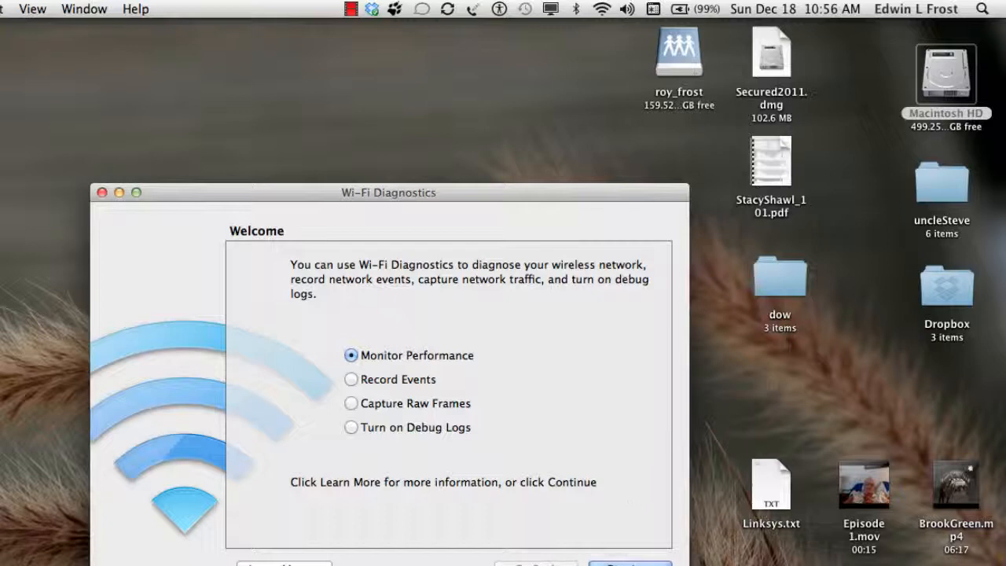
# - Continue with Monitor Performance to graph live signal and noise for Apple101
pyautogui.click(629, 562)
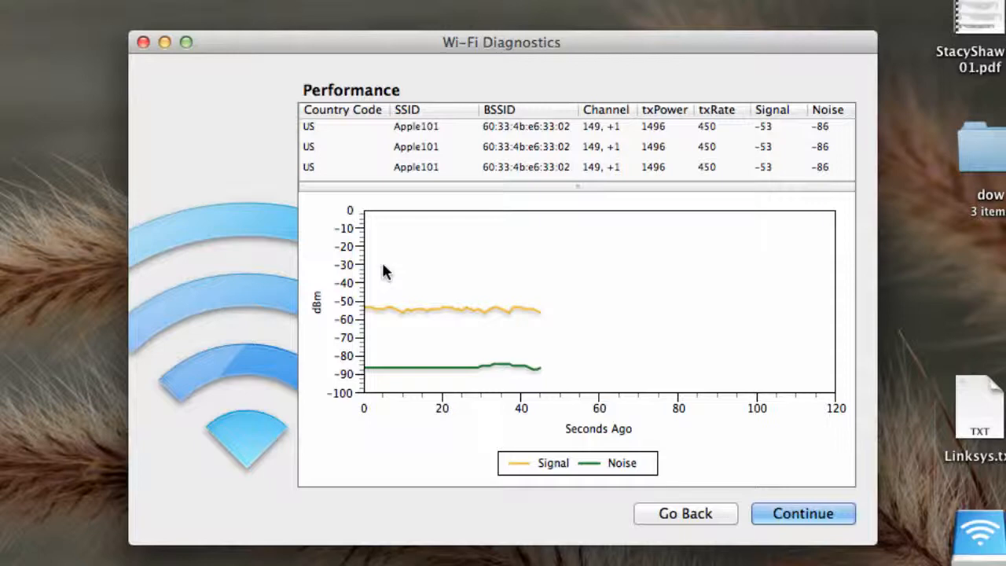
pyautogui.moveTo(397, 377)
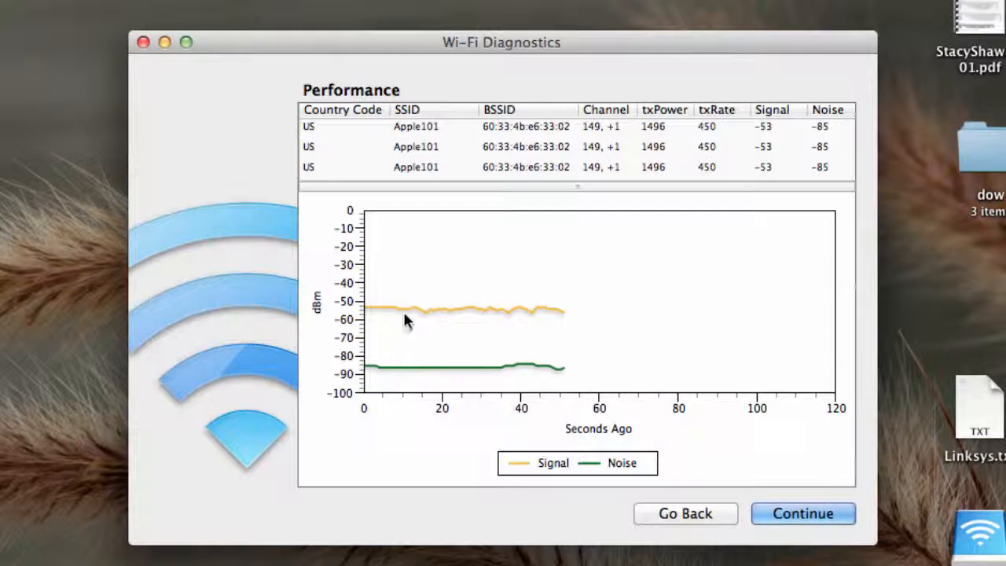
pyautogui.moveTo(419, 358)
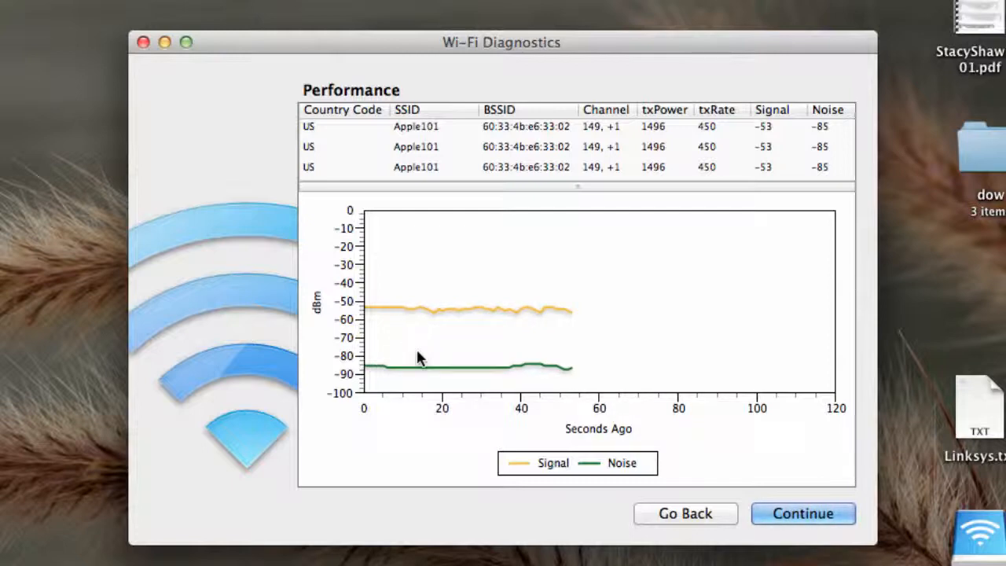